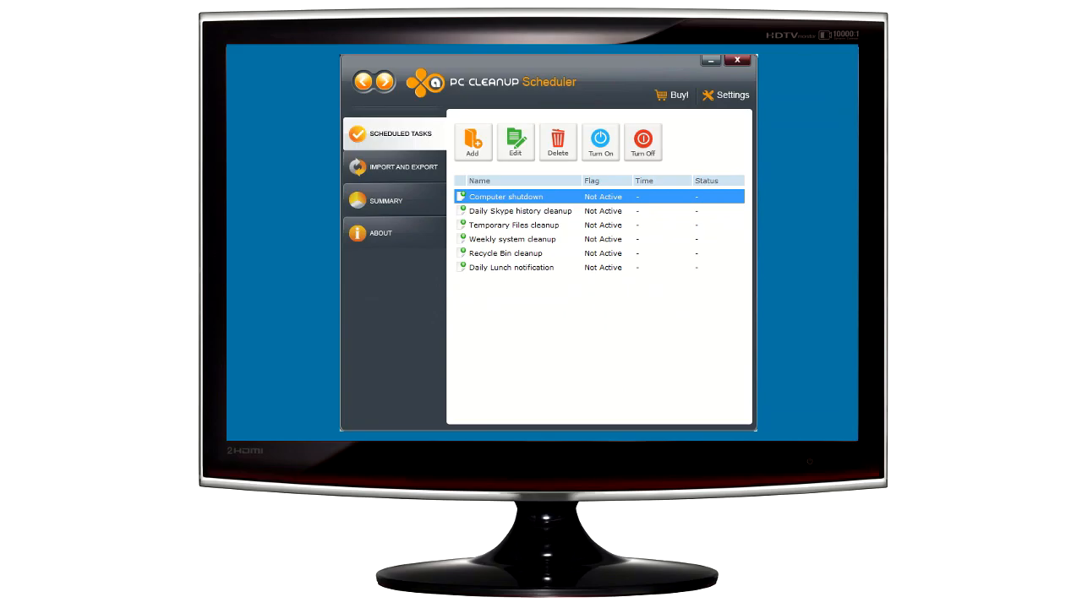
# - Select the Temporary Files task and start adding a new scheduled task
pyautogui.click(521, 209)
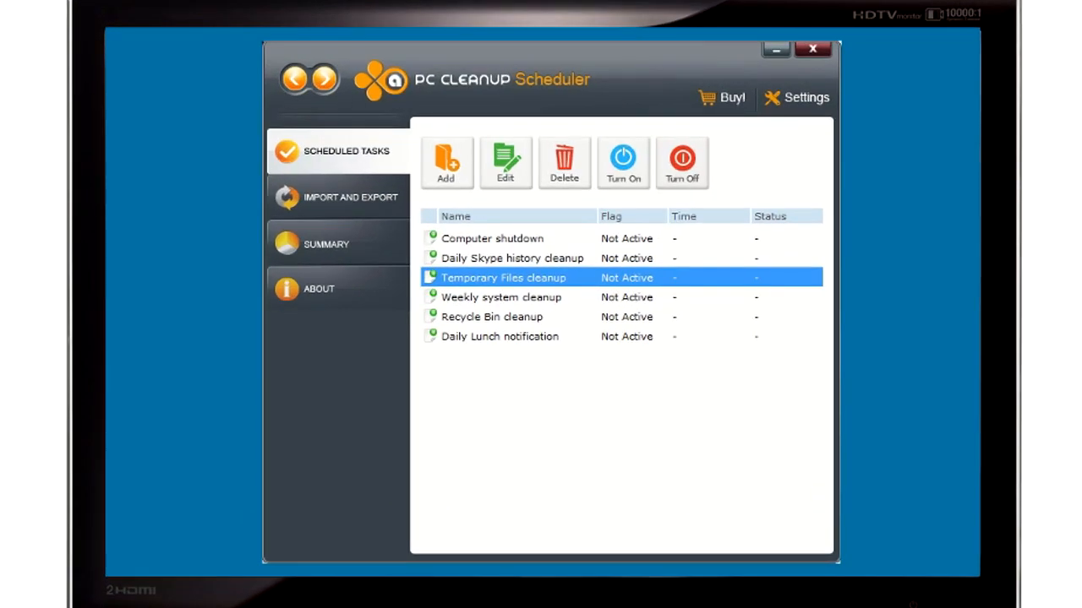
pyautogui.click(490, 316)
pyautogui.write('c')
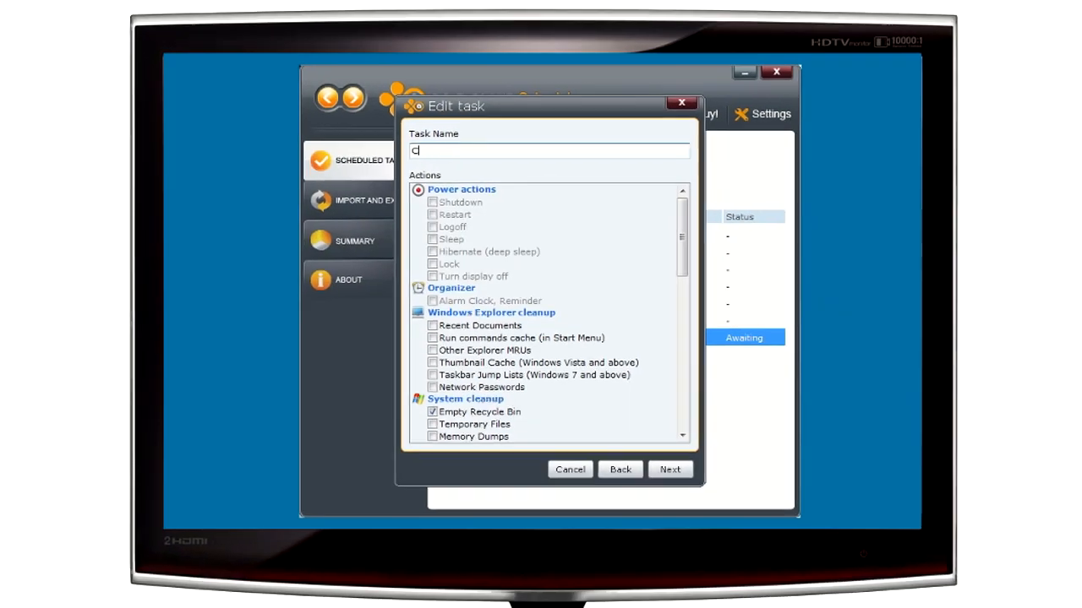
# - Name the task 'Clean Recycle Bin' with Empty Recycle Bin after 4 h 10 min and finish it
pyautogui.write('lean Recycle Bi')
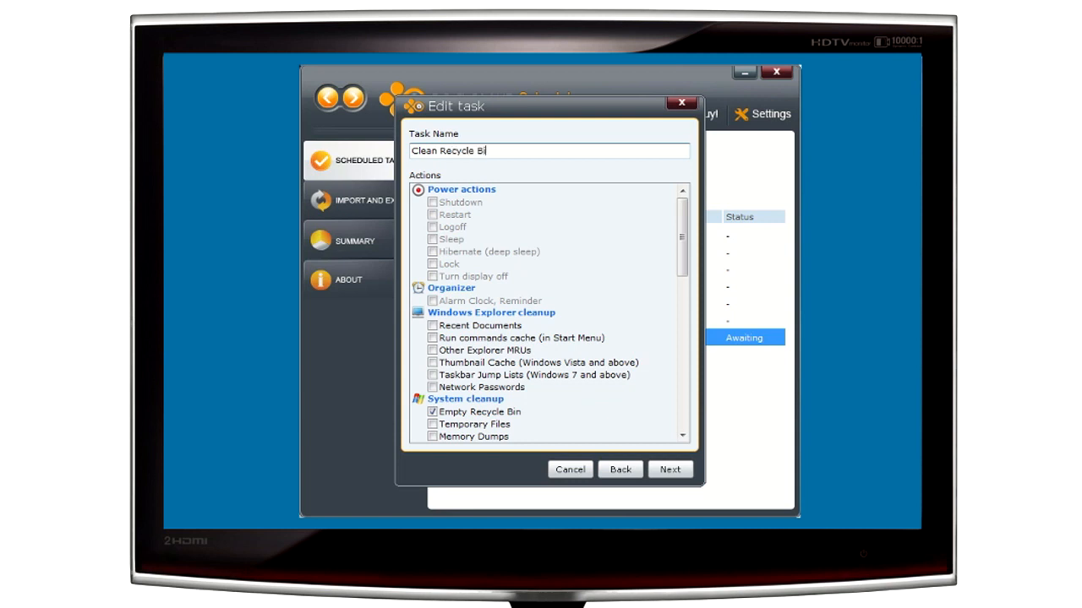
pyautogui.write('n')
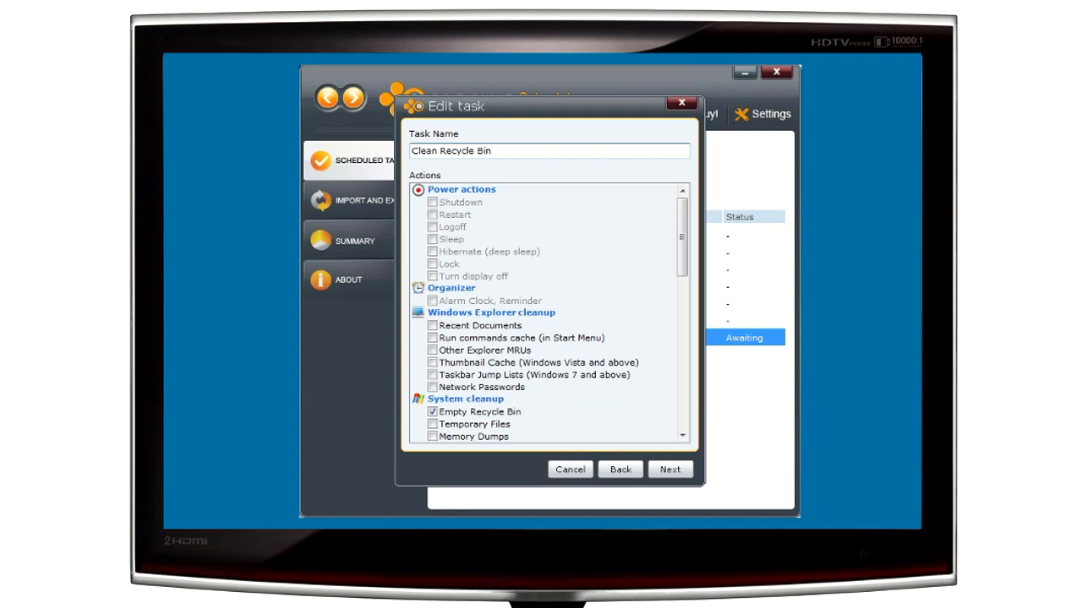
pyautogui.click(669, 470)
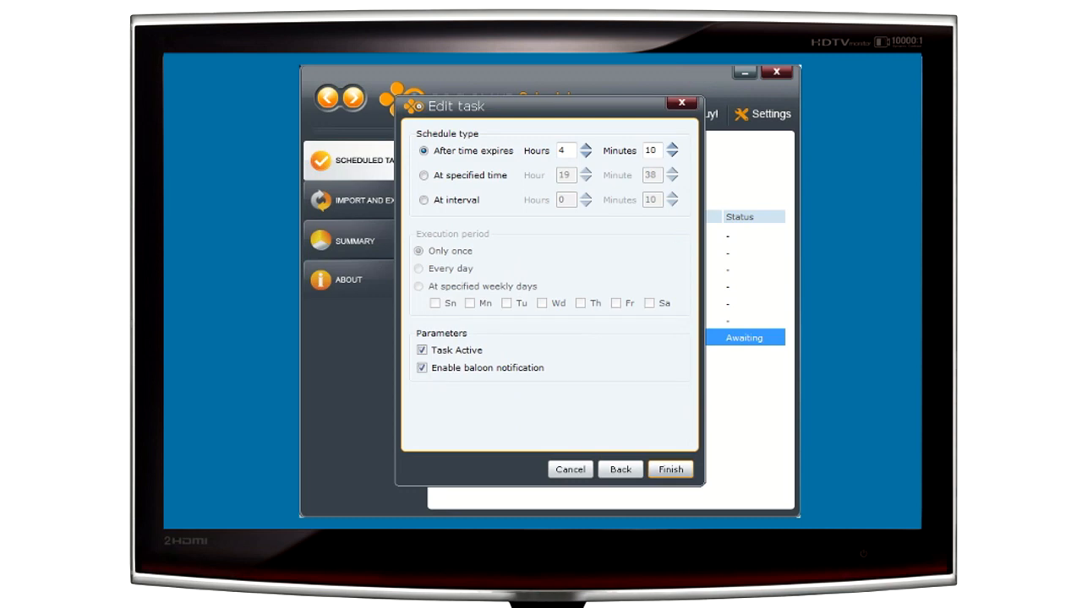
pyautogui.click(618, 470)
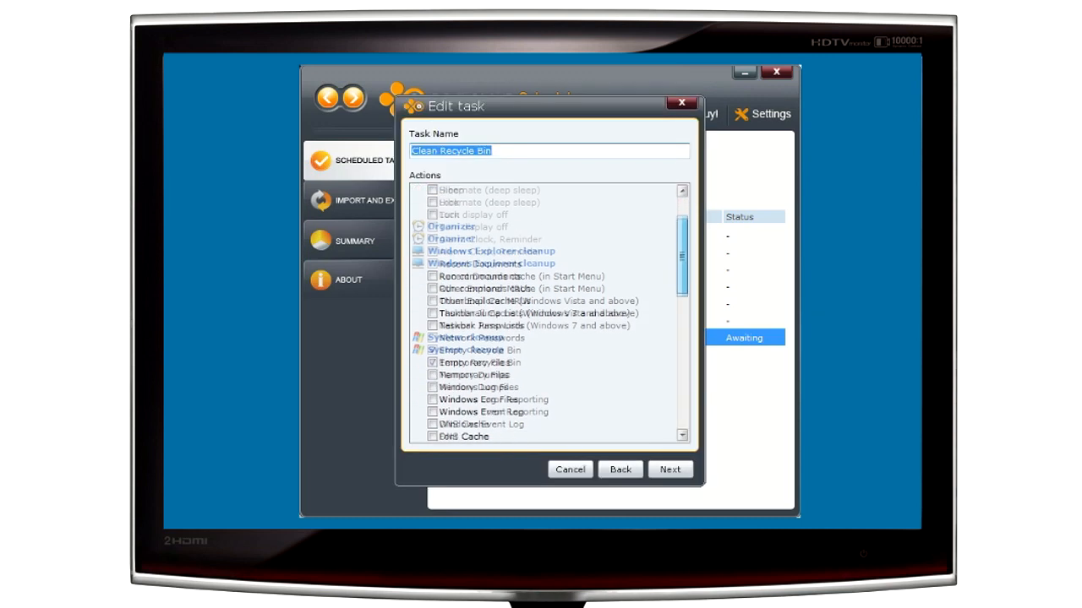
pyautogui.scroll(-3)
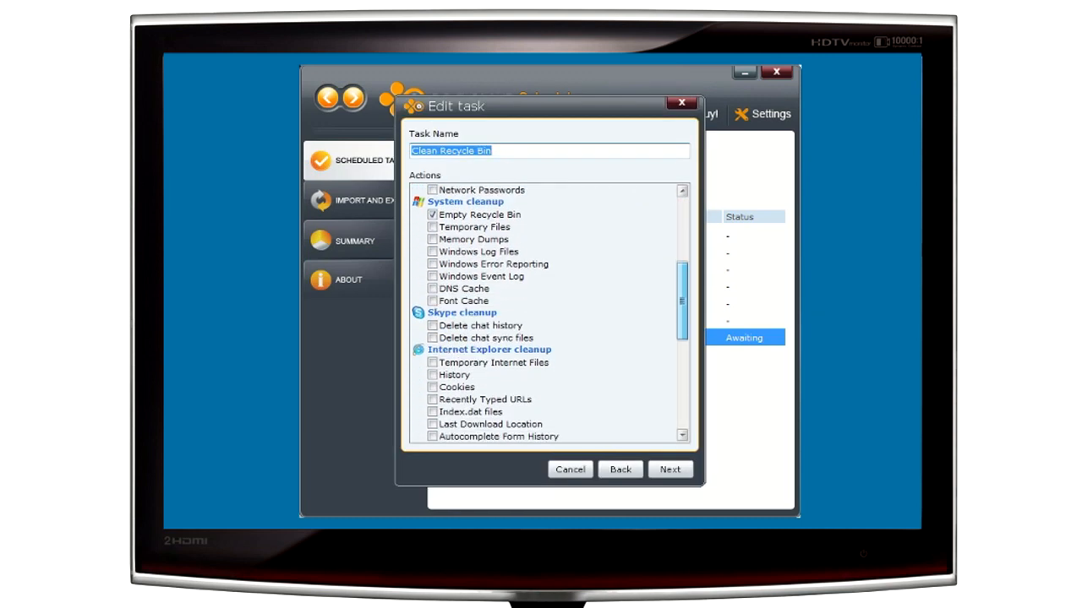
pyautogui.scroll(-3)
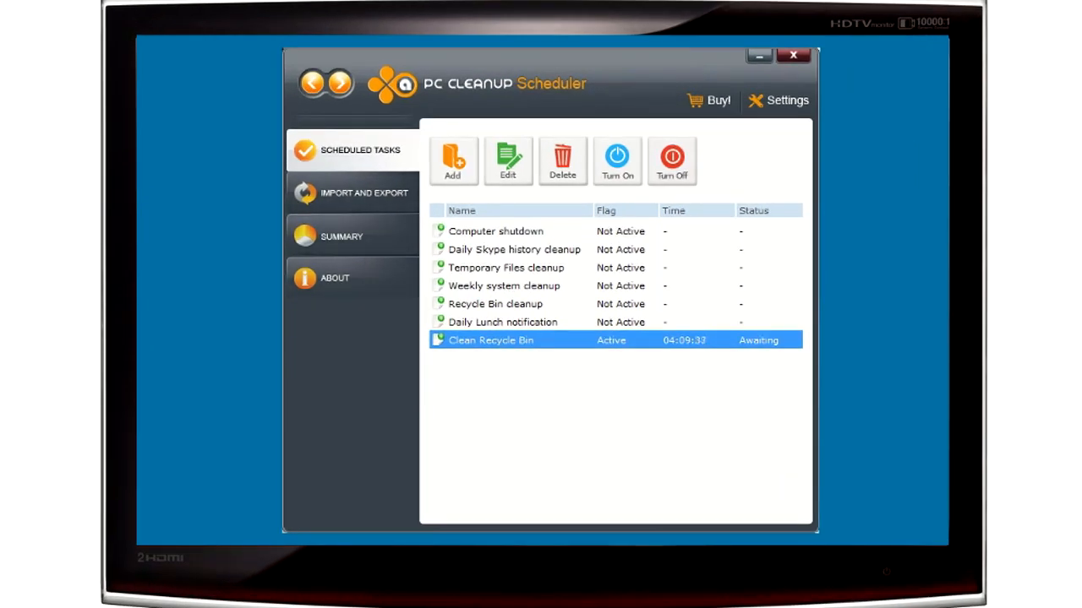
# - Delete the Clean Recycle Bin task and confirm the removal
pyautogui.click(561, 161)
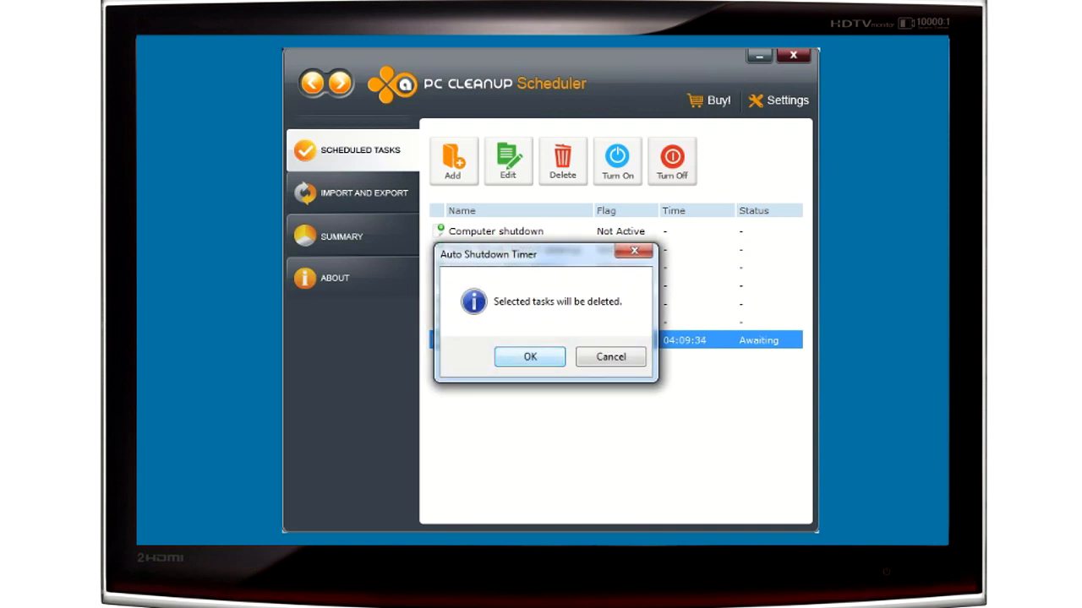
pyautogui.click(611, 355)
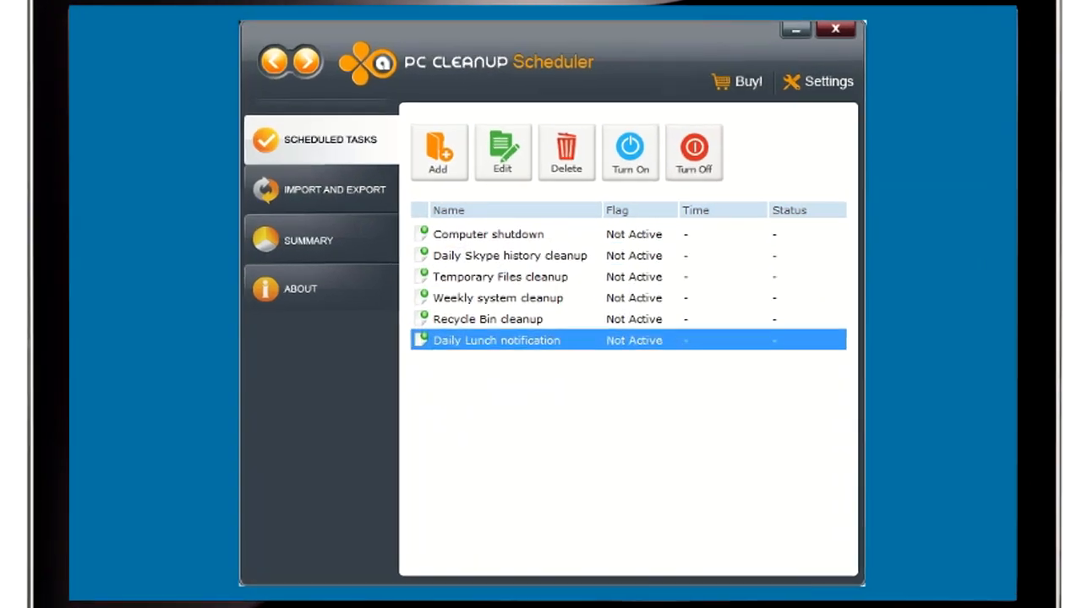
# - Show the Import and Export panel, then view the $24.95 product web page
pyautogui.click(334, 189)
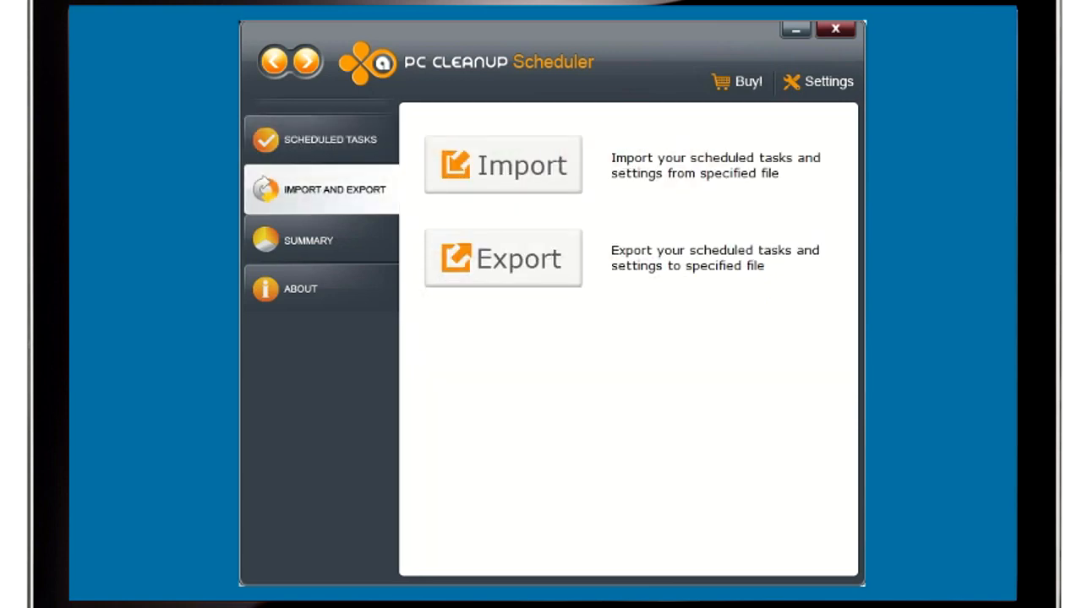
pyautogui.click(818, 81)
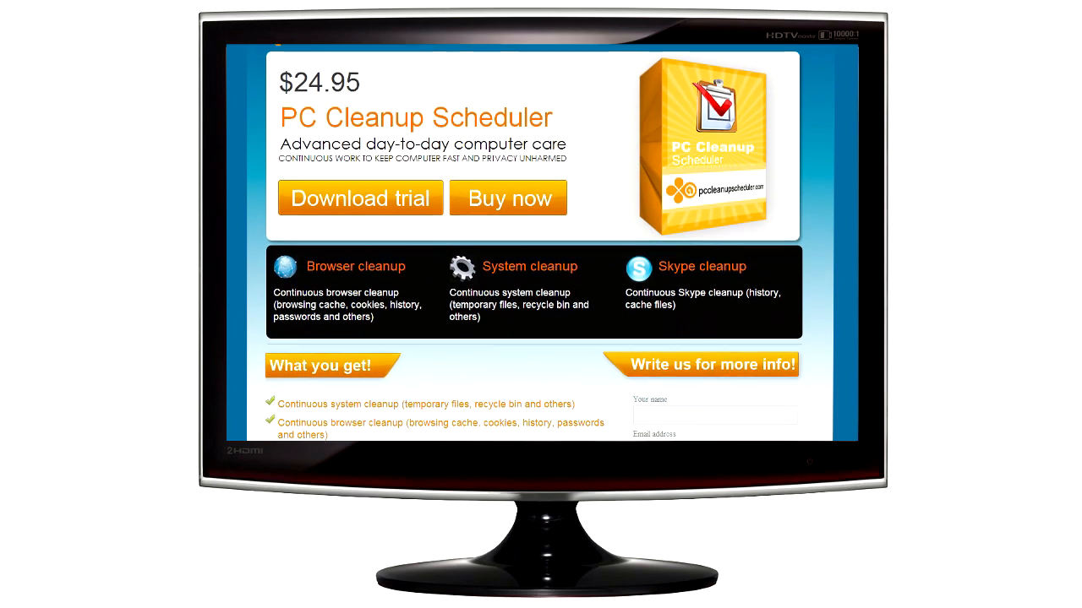
pyautogui.scroll(-3)
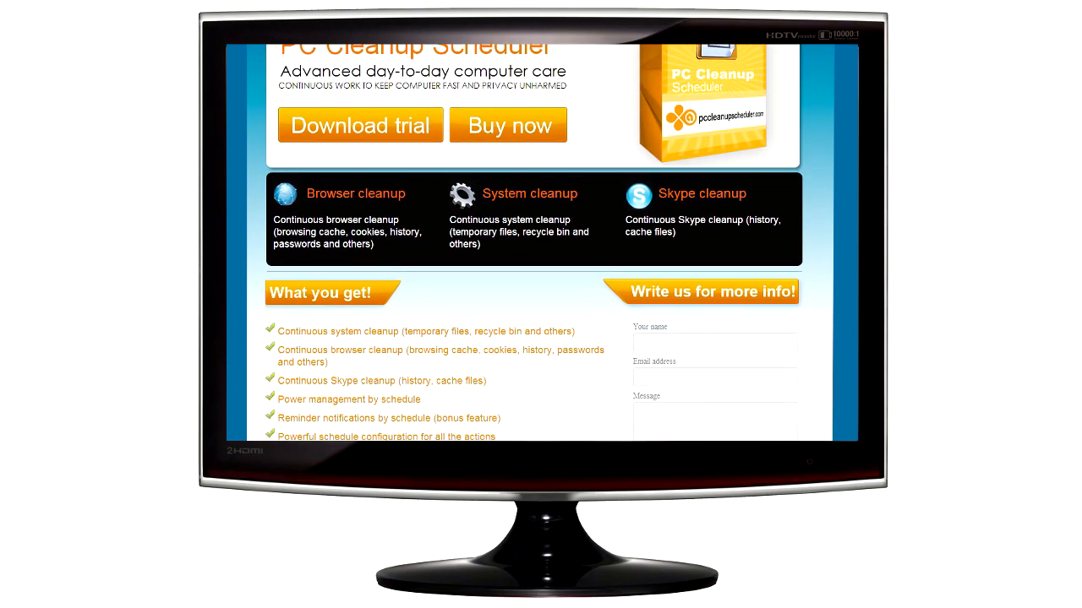